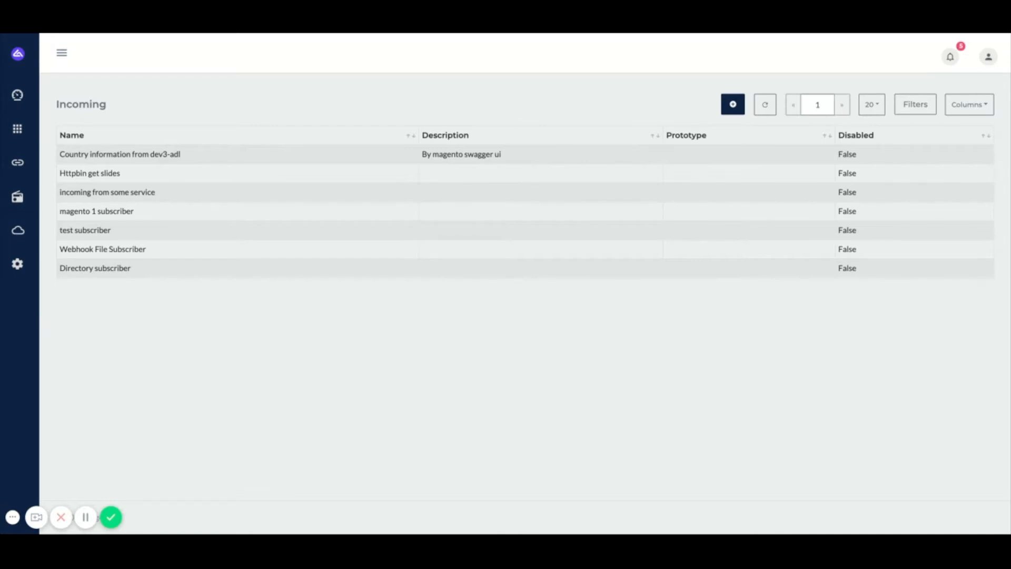
pyautogui.moveTo(218, 322)
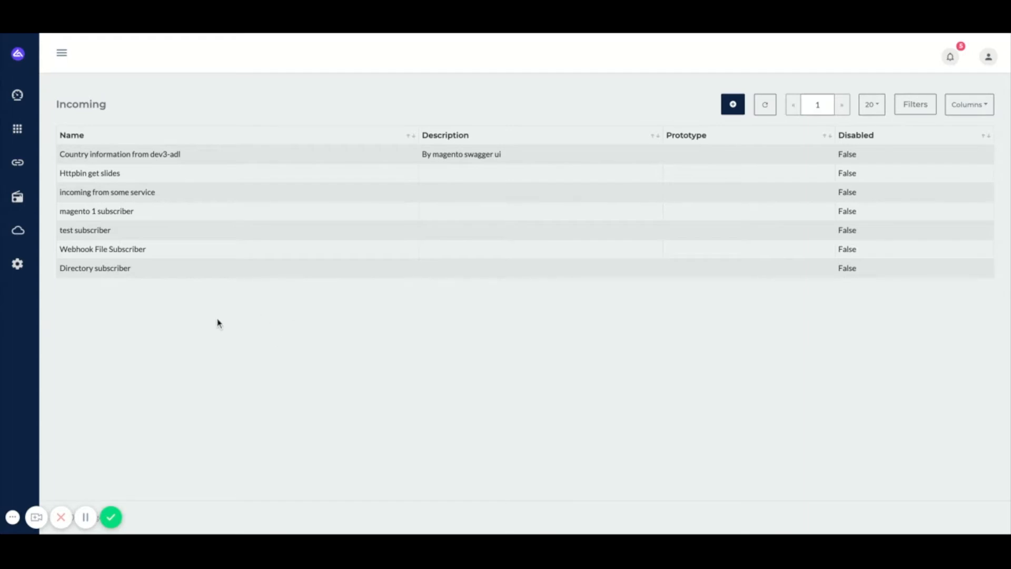
pyautogui.moveTo(207, 312)
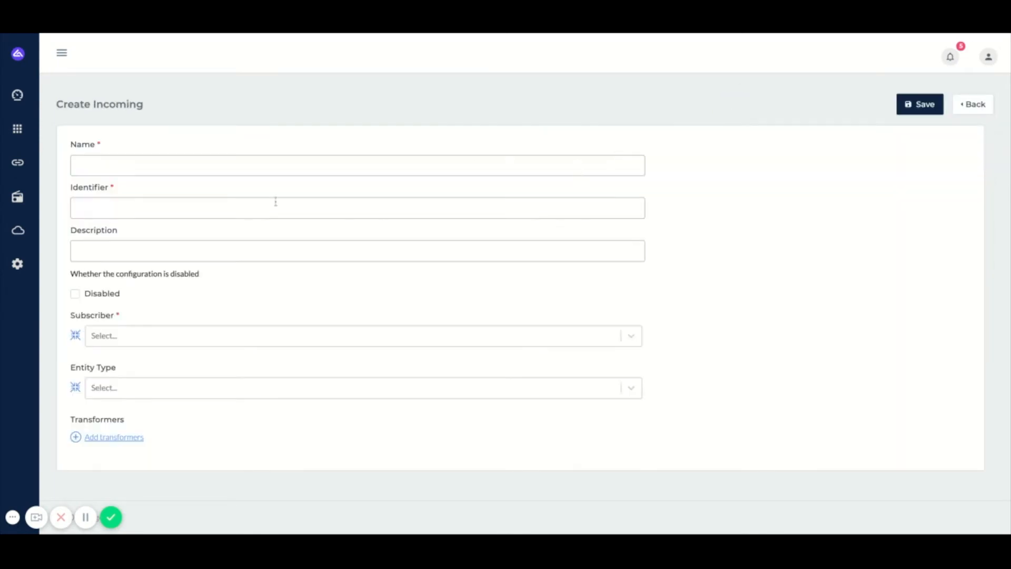
# Step: Name the configuration 'Price update from ERP' with description 'This retrieves price updates from the ERP'
pyautogui.click(357, 165)
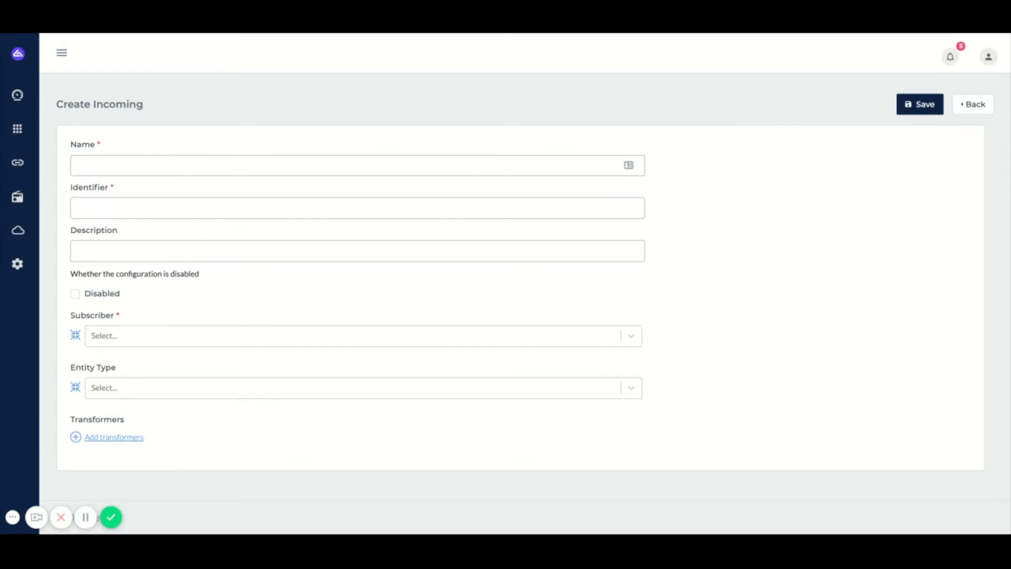
pyautogui.write('P')
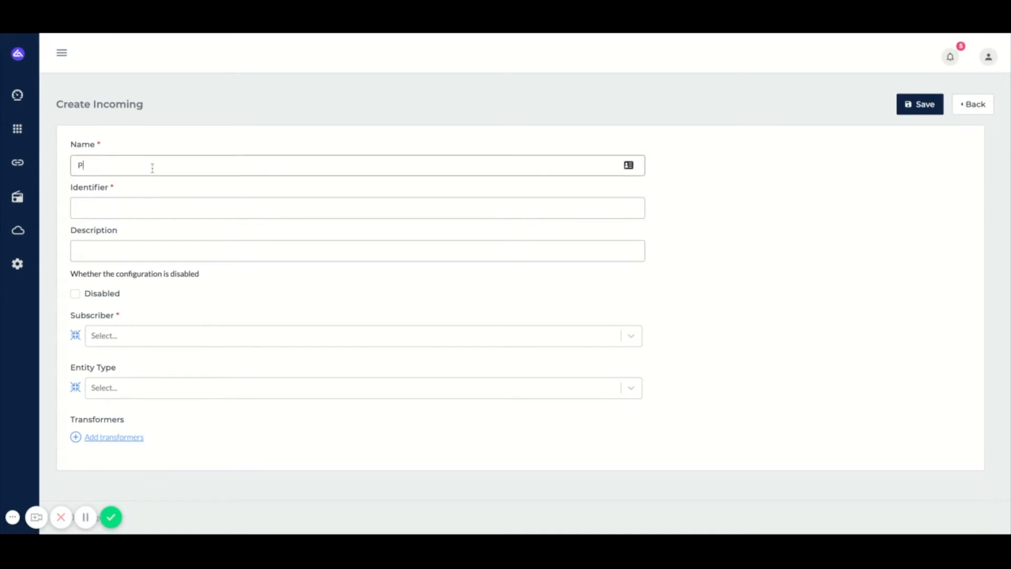
pyautogui.write('rice update from')
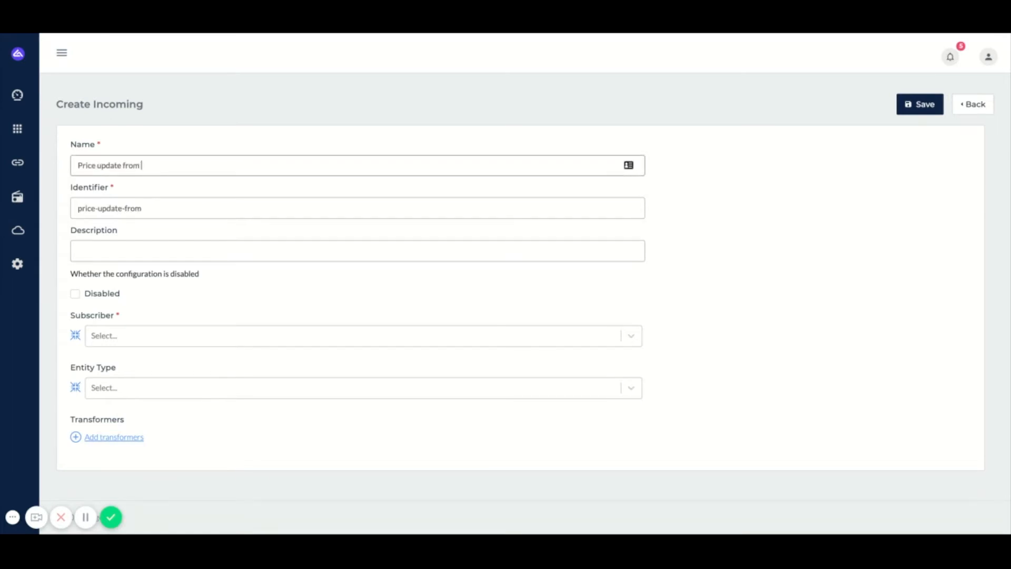
pyautogui.write('ERP')
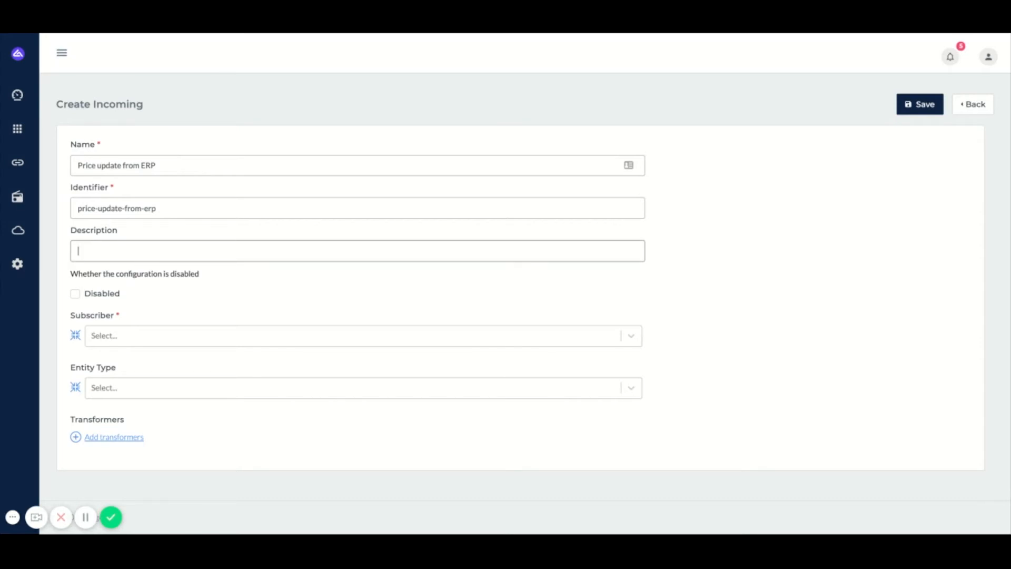
pyautogui.write('This retrieve')
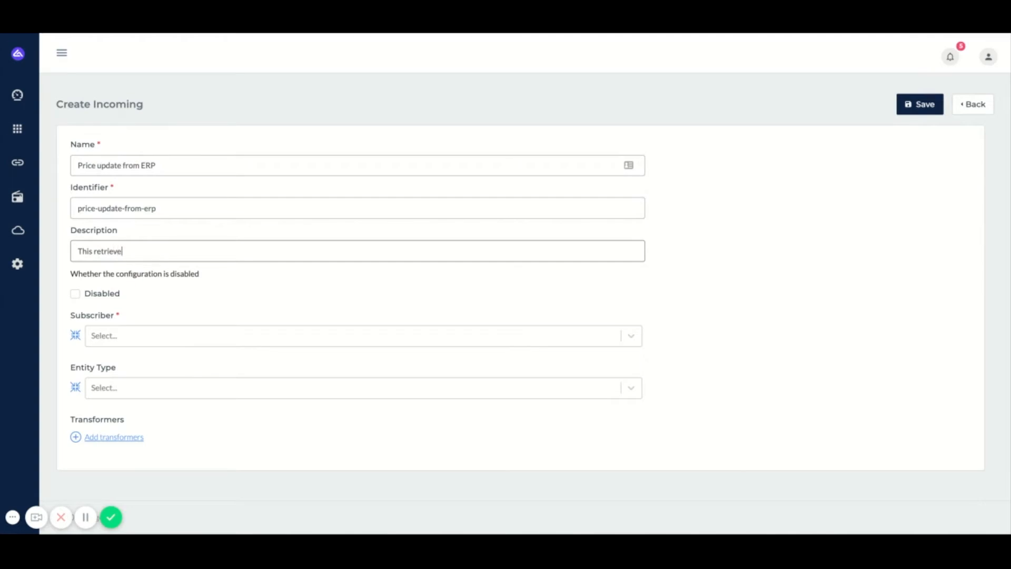
pyautogui.write('s price upda')
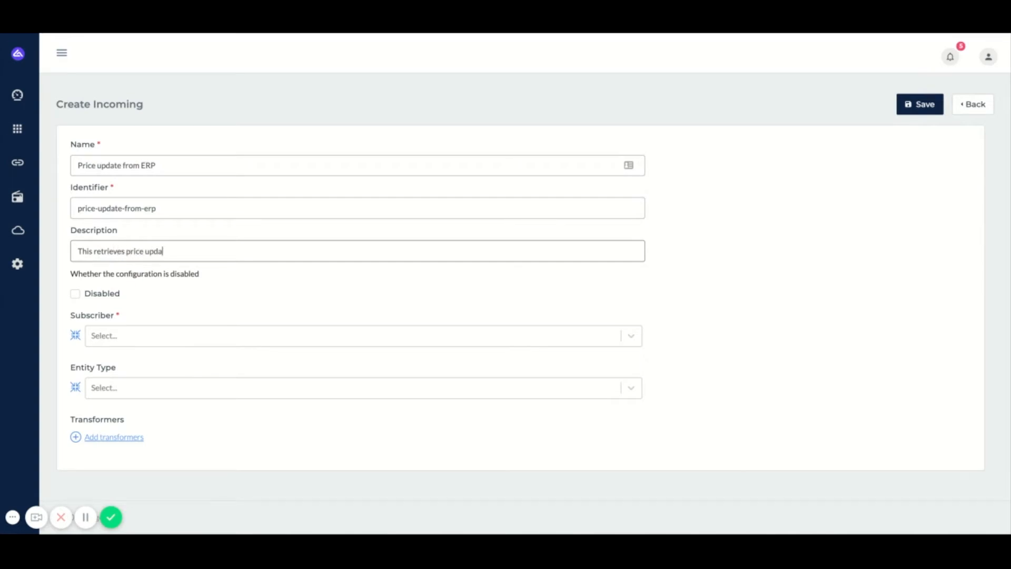
pyautogui.write('tes from the ERP')
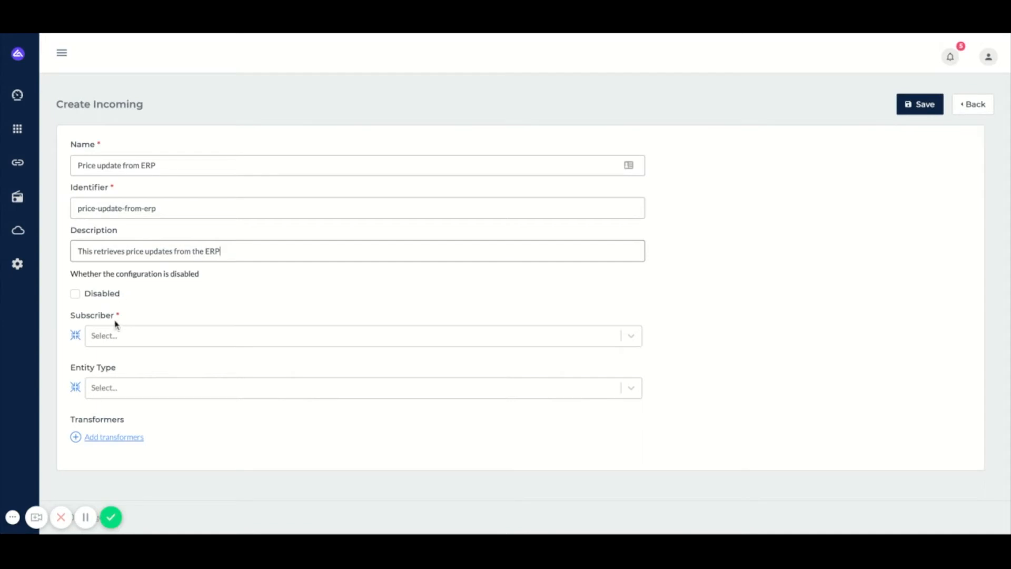
# Step: Show the subscriber prototype list (File Queue, HTTP Subscriber, Storage, Webhook...)
pyautogui.click(355, 335)
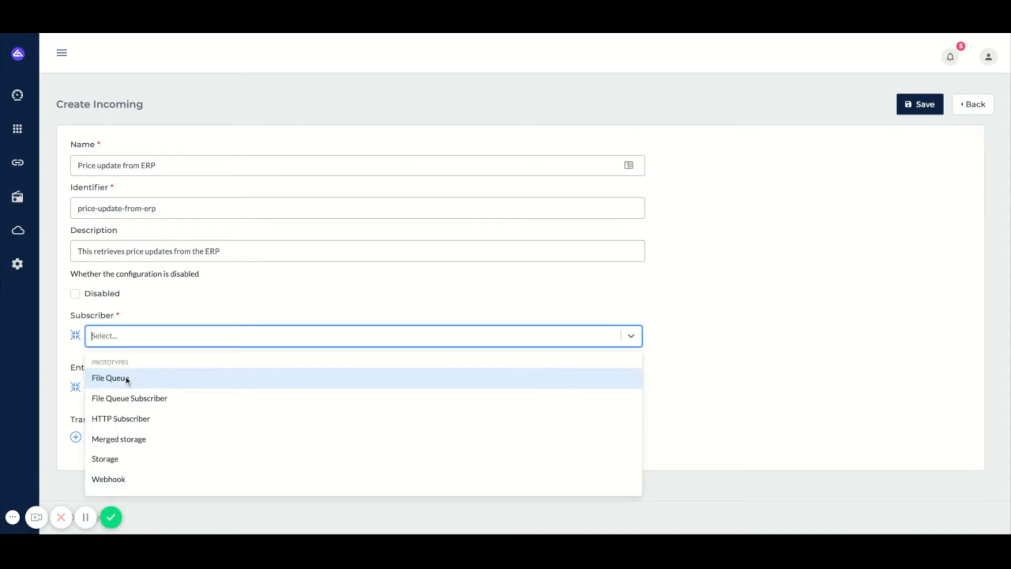
pyautogui.moveTo(119, 438)
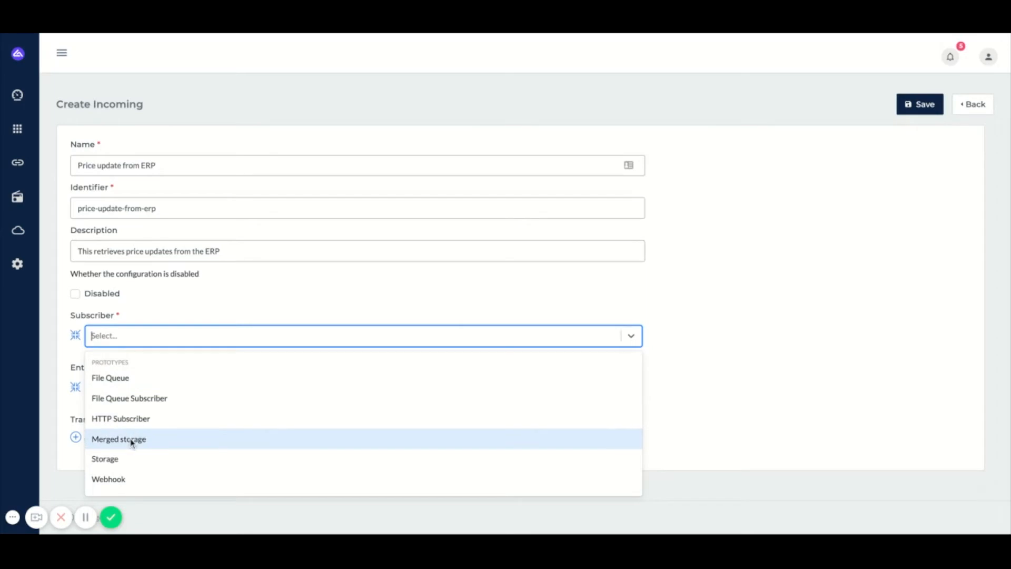
pyautogui.moveTo(149, 377)
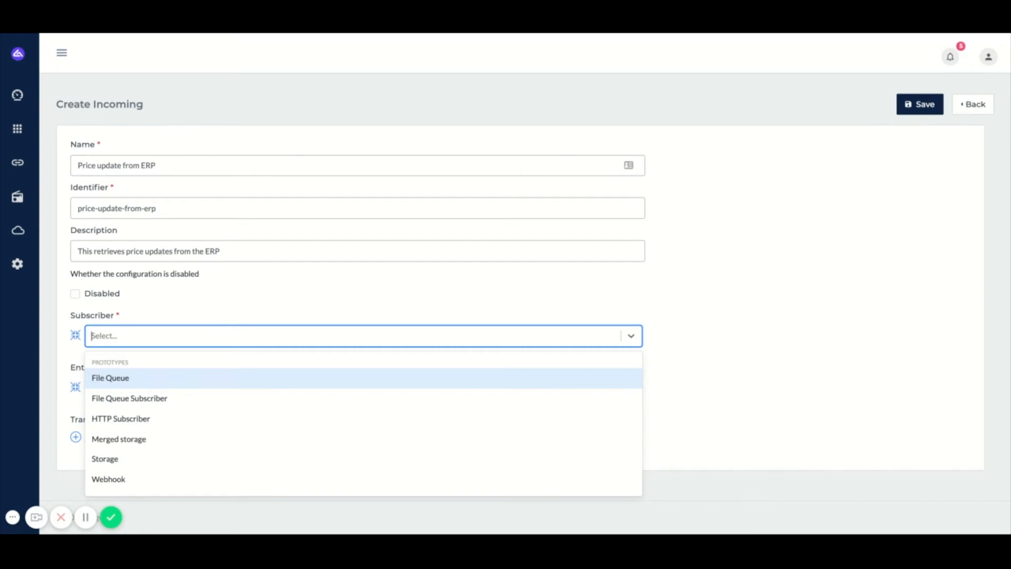
# Step: Choose HTTP Subscriber with request URI '/prices' and show the HTTP client choices
pyautogui.click(120, 418)
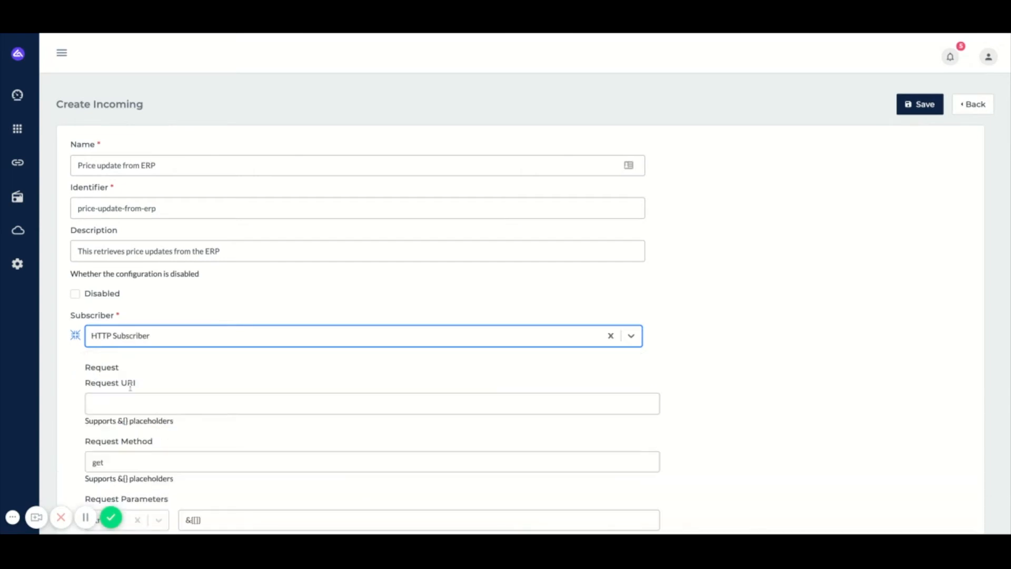
pyautogui.scroll(-3)
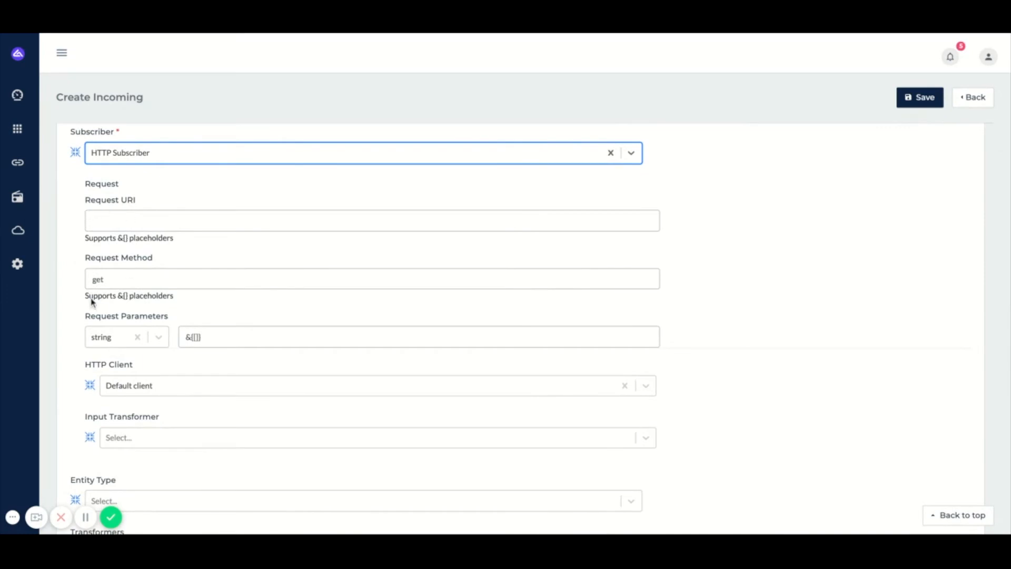
pyautogui.click(370, 220)
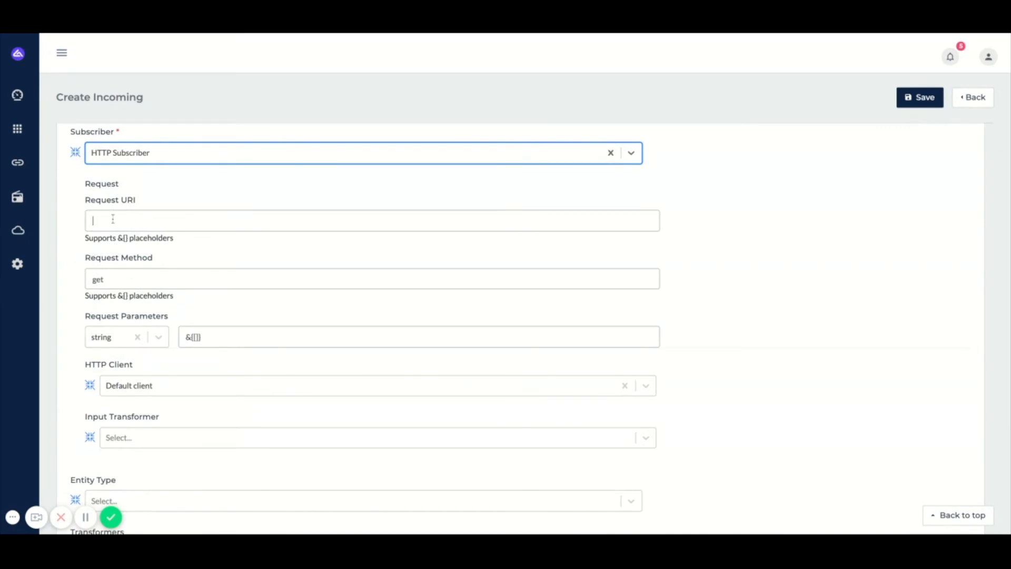
pyautogui.write('/prices')
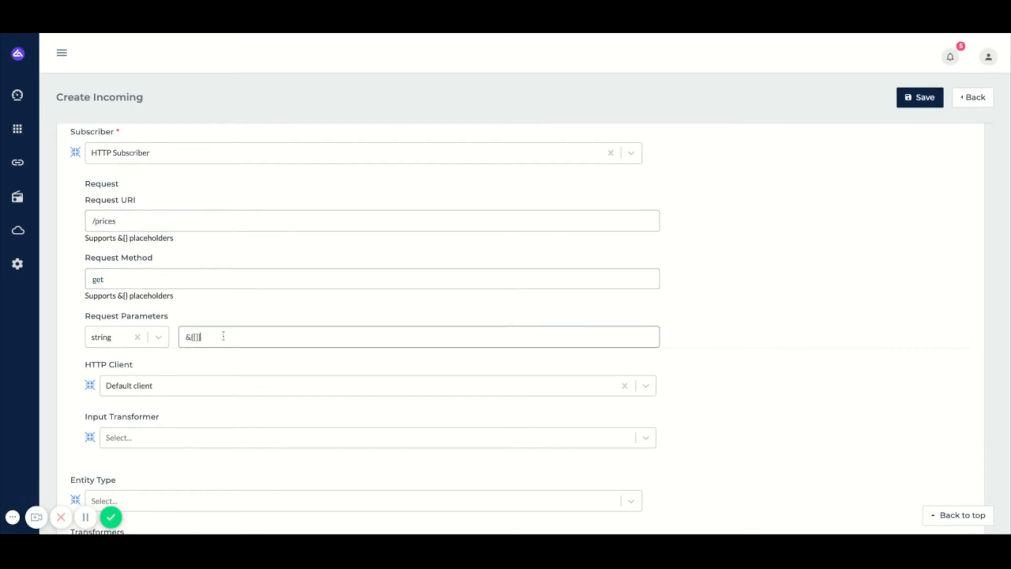
pyautogui.click(377, 385)
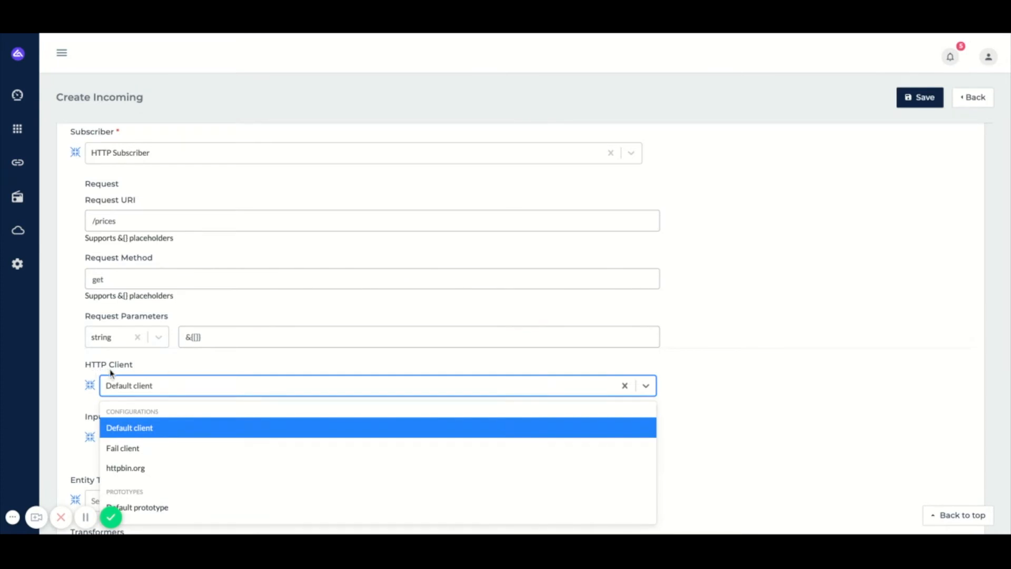
pyautogui.moveTo(122, 383)
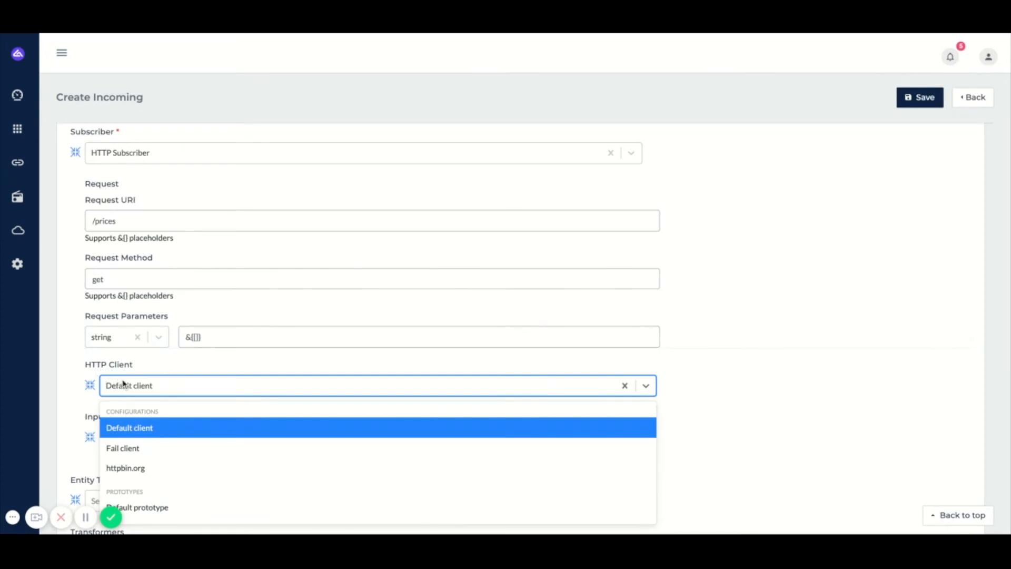
pyautogui.moveTo(125, 468)
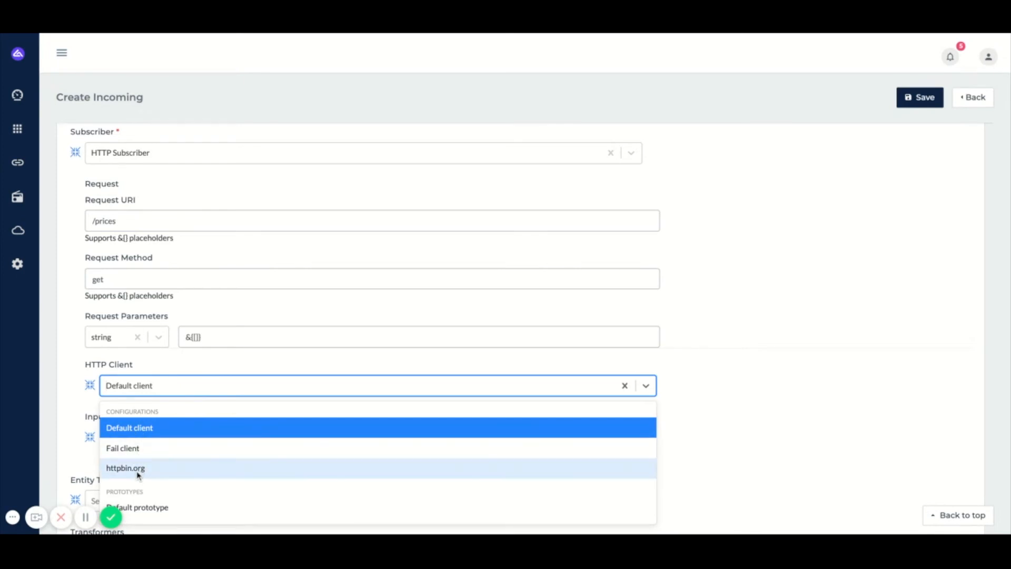
# Step: Select httpbin.org as the HTTP client and list the input transformer prototypes
pyautogui.click(125, 468)
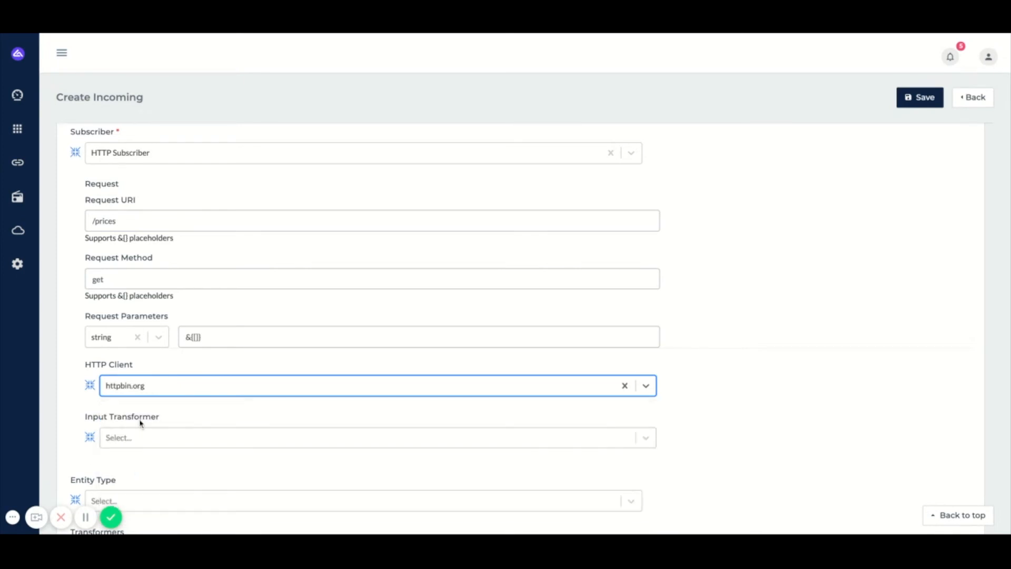
pyautogui.click(377, 437)
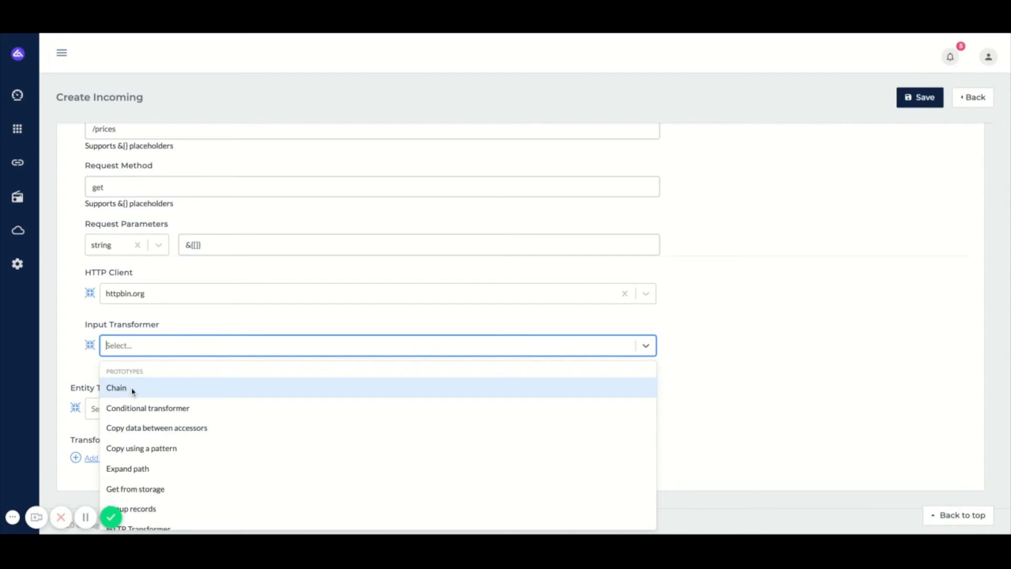
pyautogui.moveTo(133, 392)
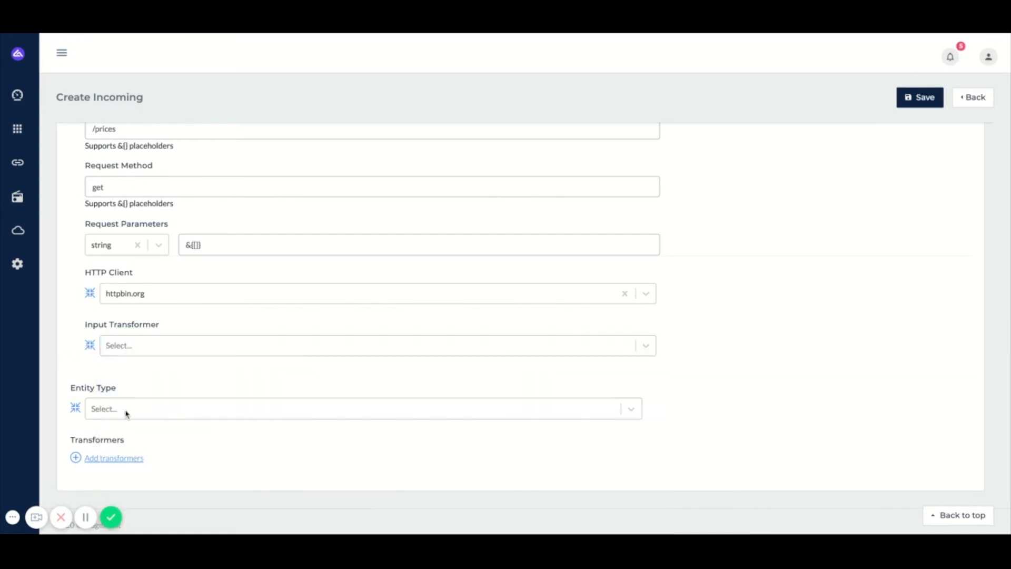
# Step: Choose Default entity as the configuration's entity type
pyautogui.click(361, 408)
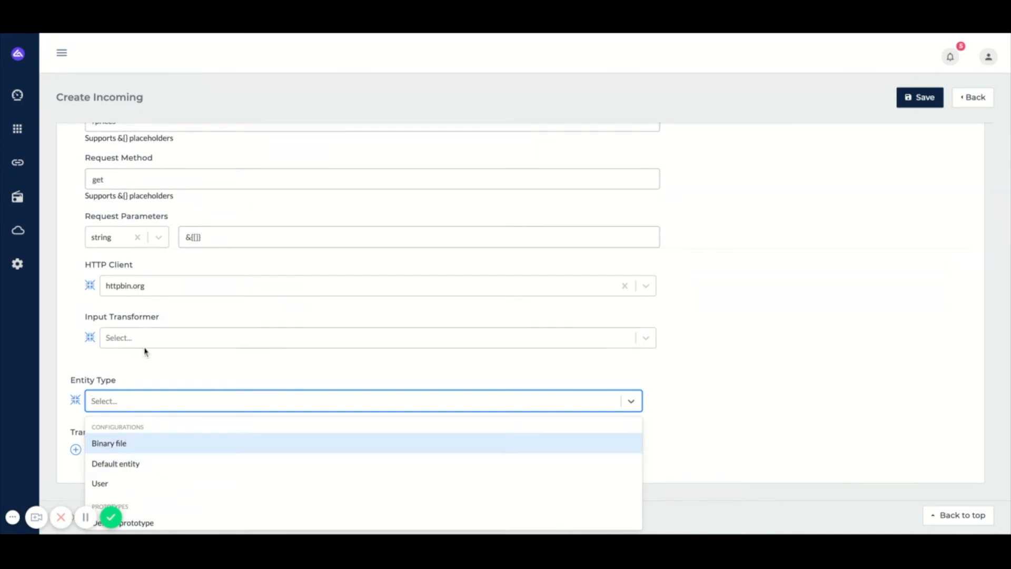
pyautogui.moveTo(125, 468)
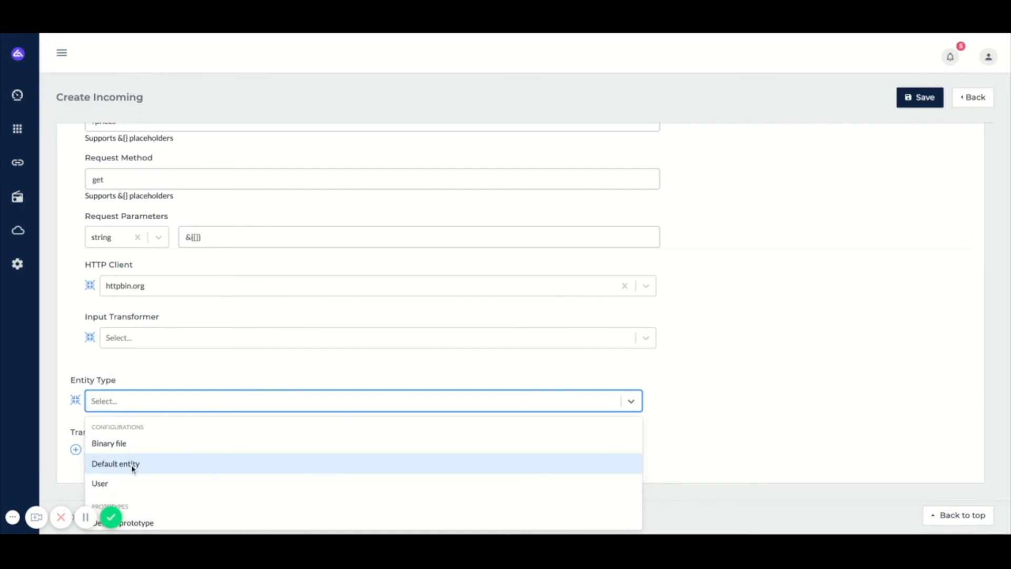
pyautogui.click(116, 463)
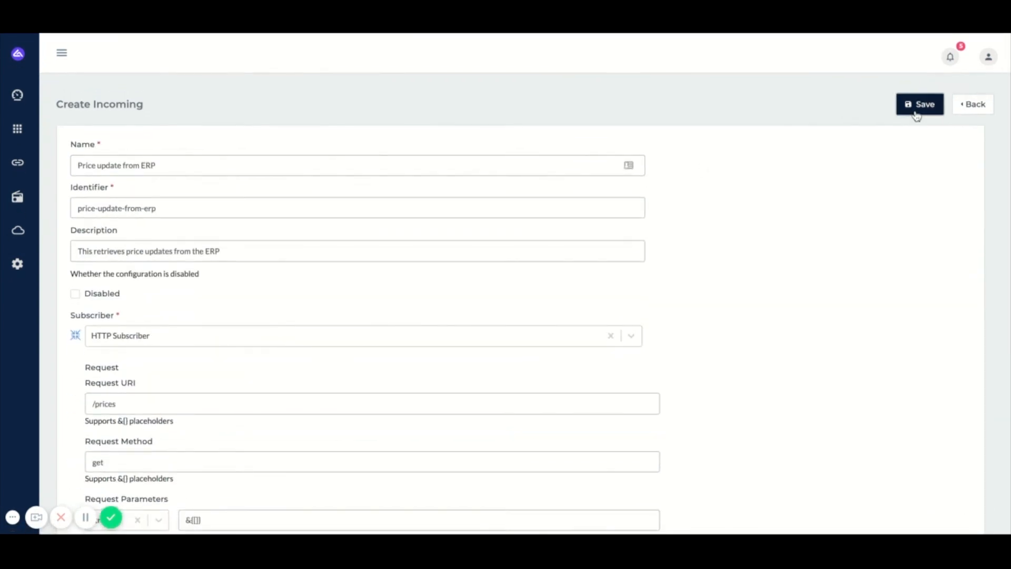
# Step: Save the configuration into the Incoming list and bring up the table's filter form
pyautogui.click(919, 105)
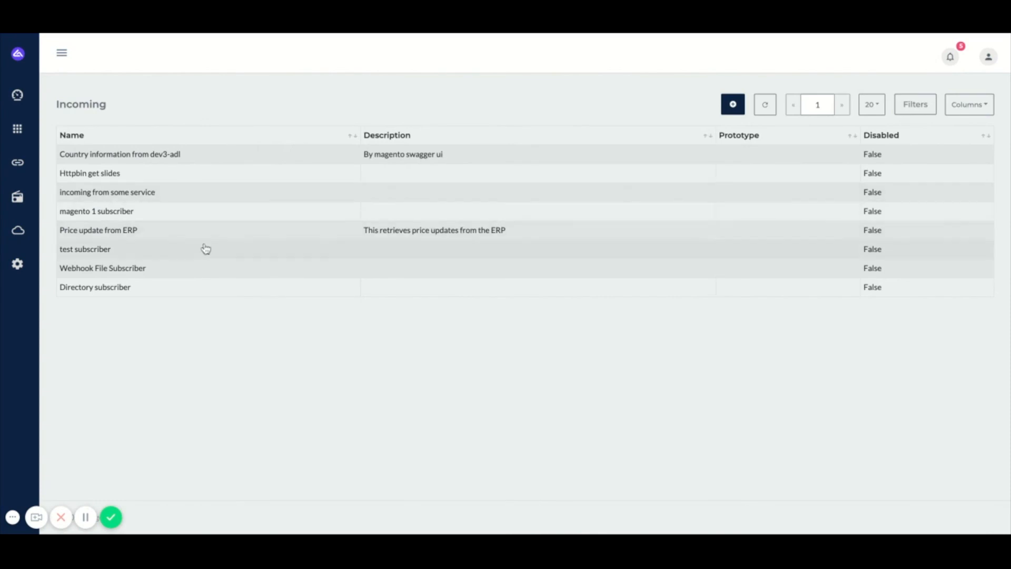
pyautogui.moveTo(126, 235)
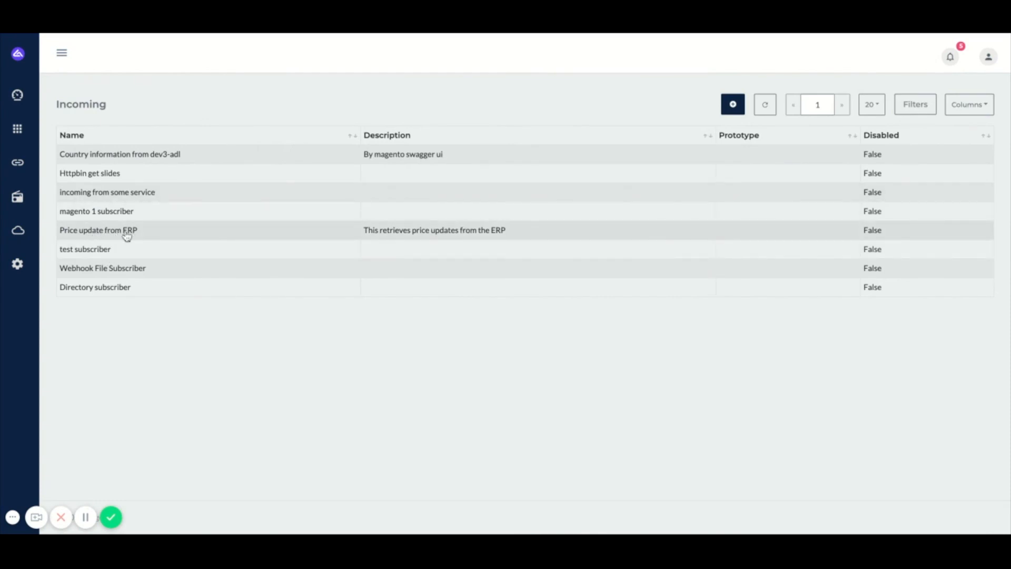
pyautogui.moveTo(136, 237)
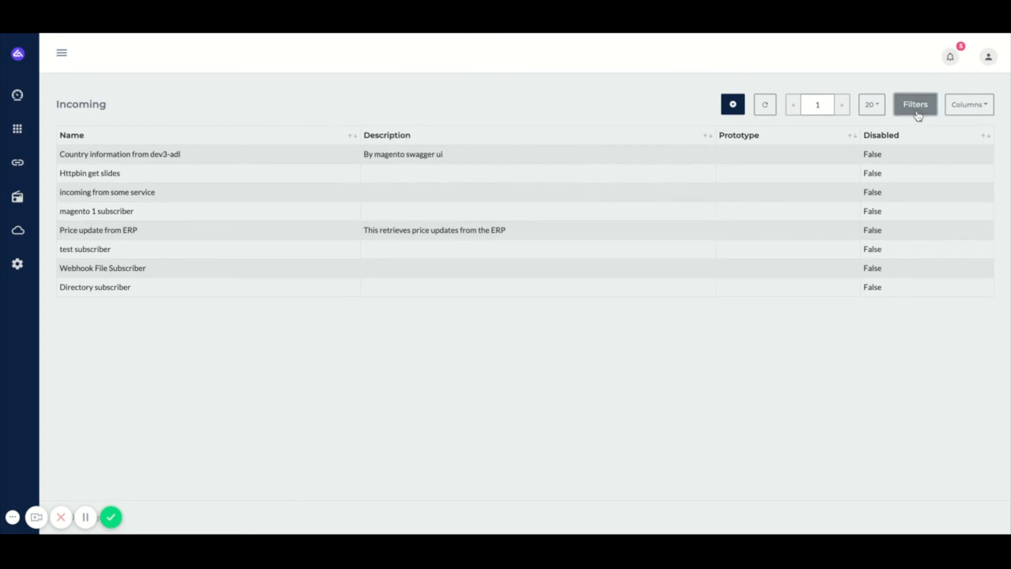
pyautogui.click(914, 104)
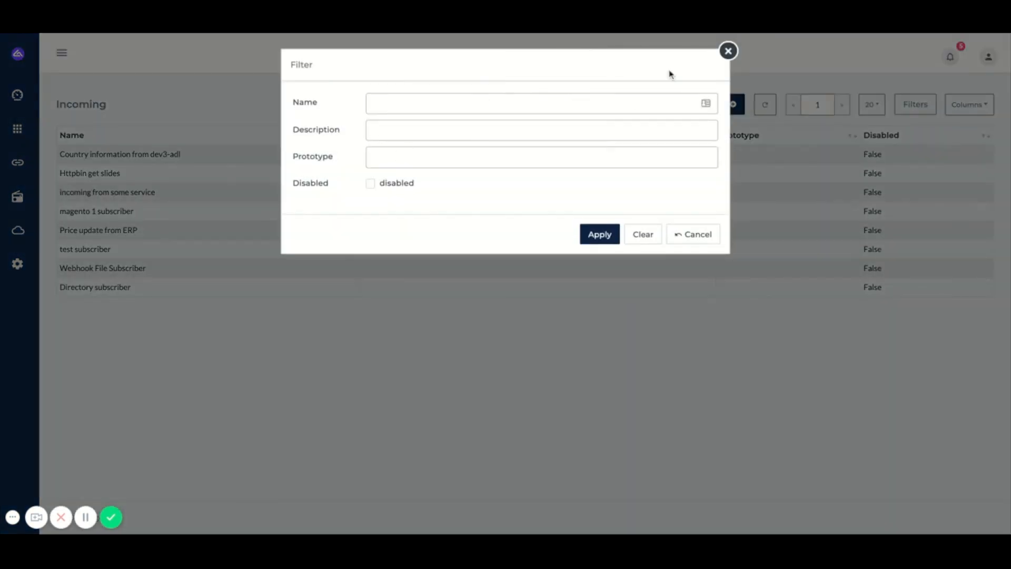